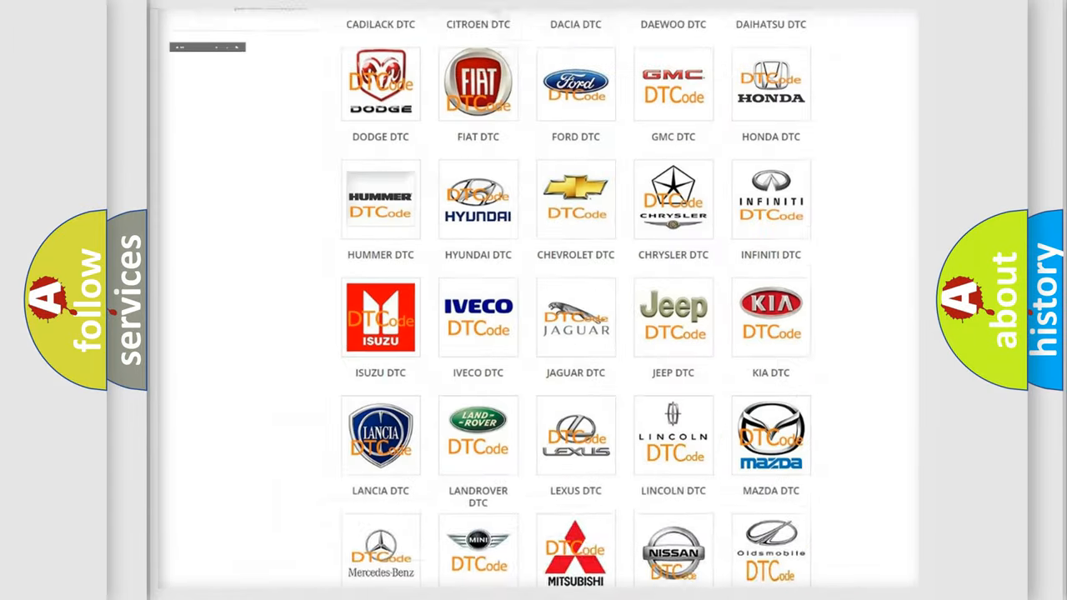
Open the Pontiac DTC page and browse its list of diagnostic code subcategories
scroll(up, 3)
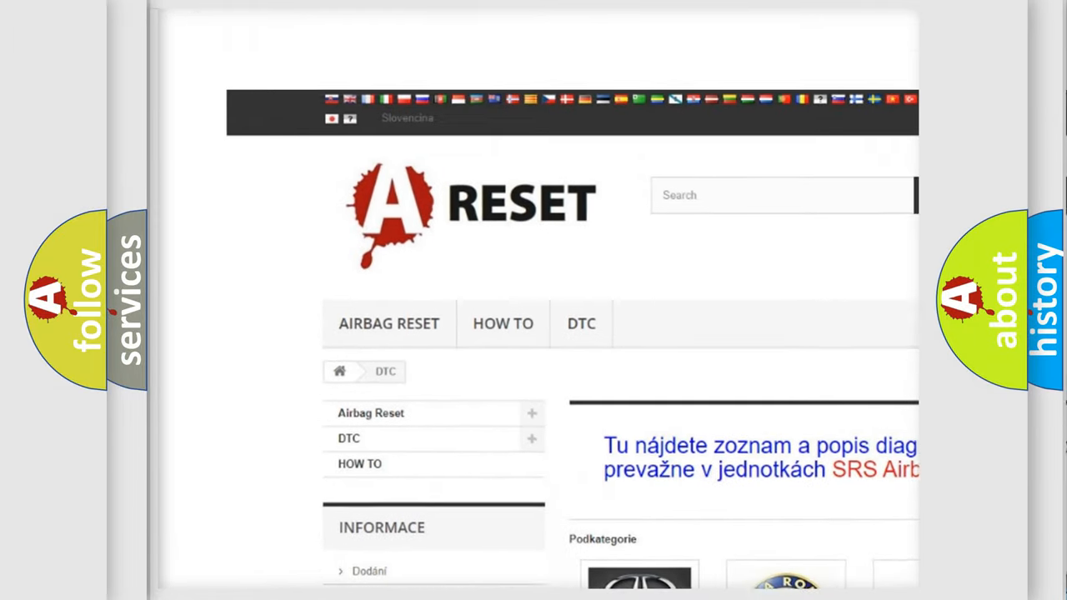
scroll(down, 3)
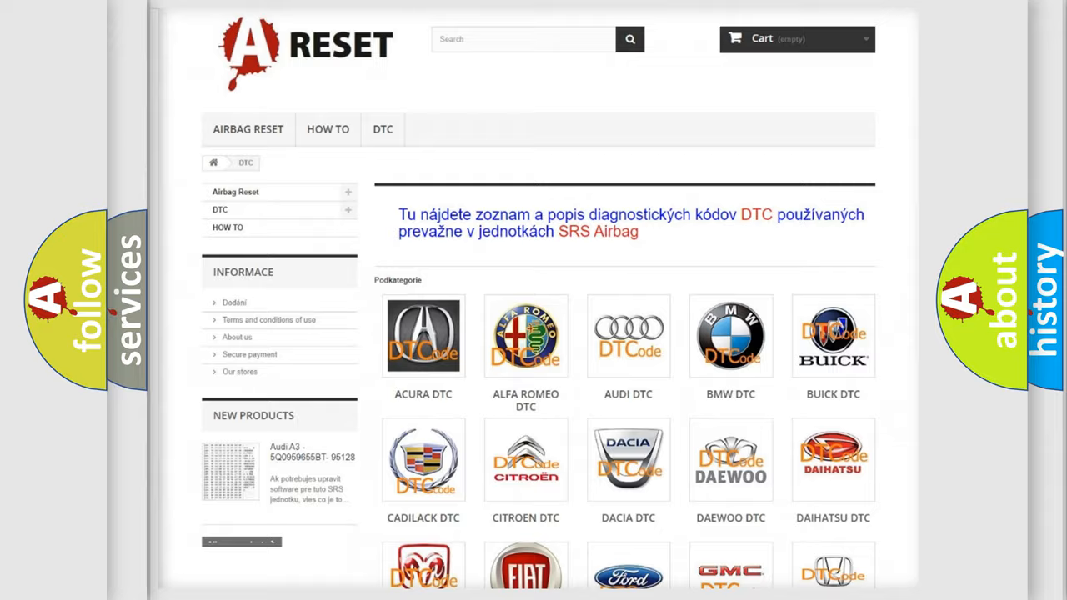
scroll(down, 3)
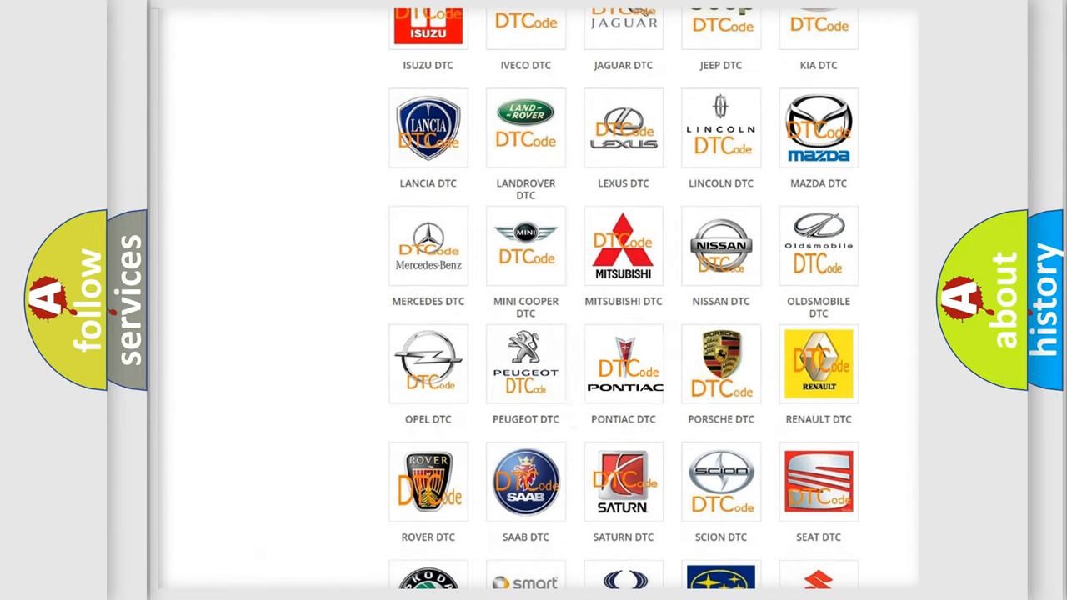
click(624, 363)
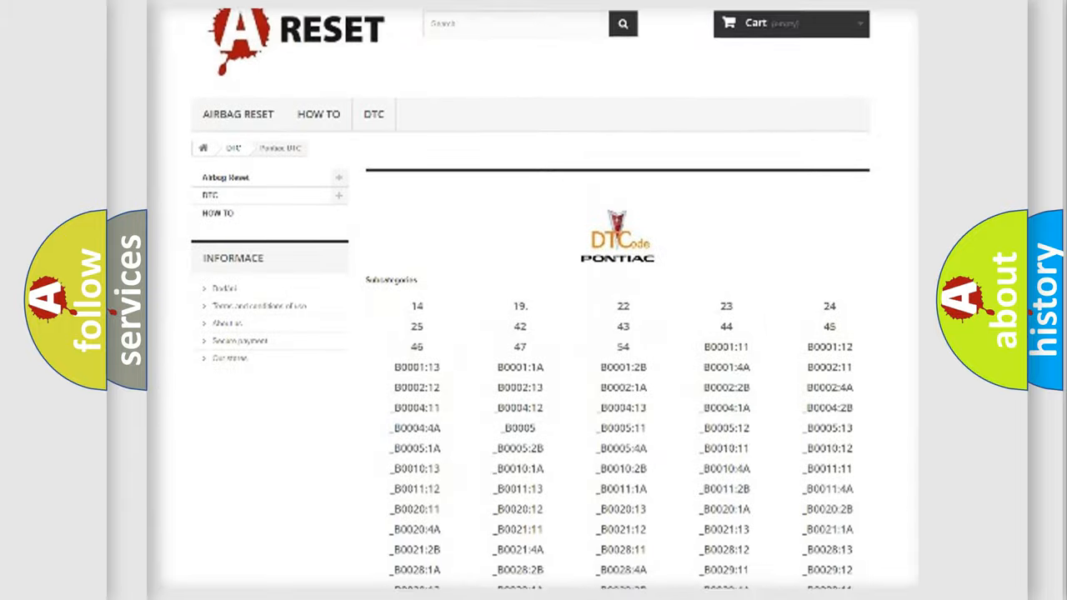
scroll(down, 3)
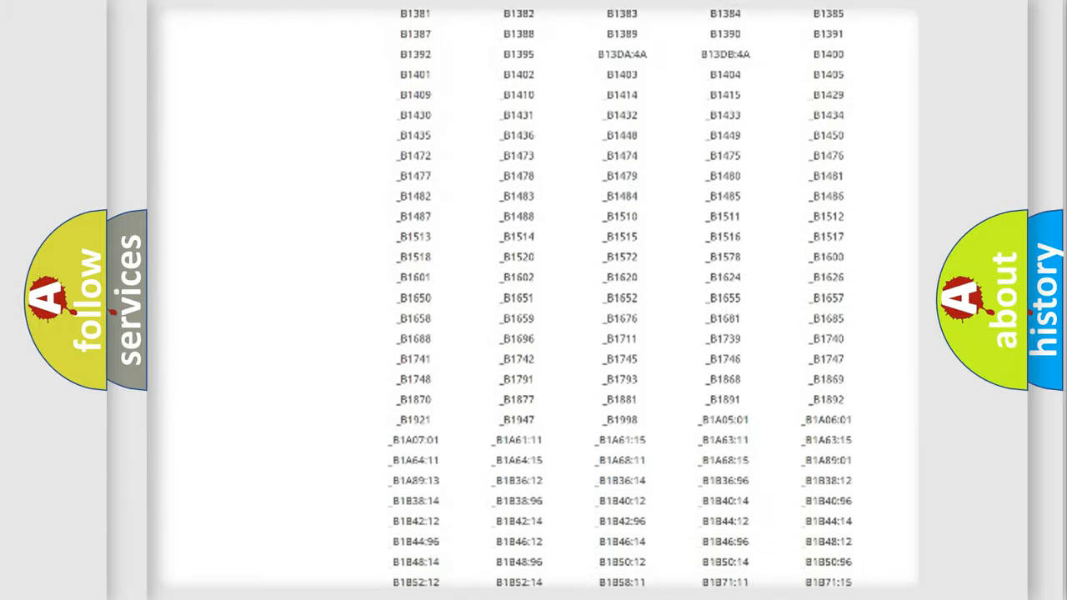
scroll(up, 3)
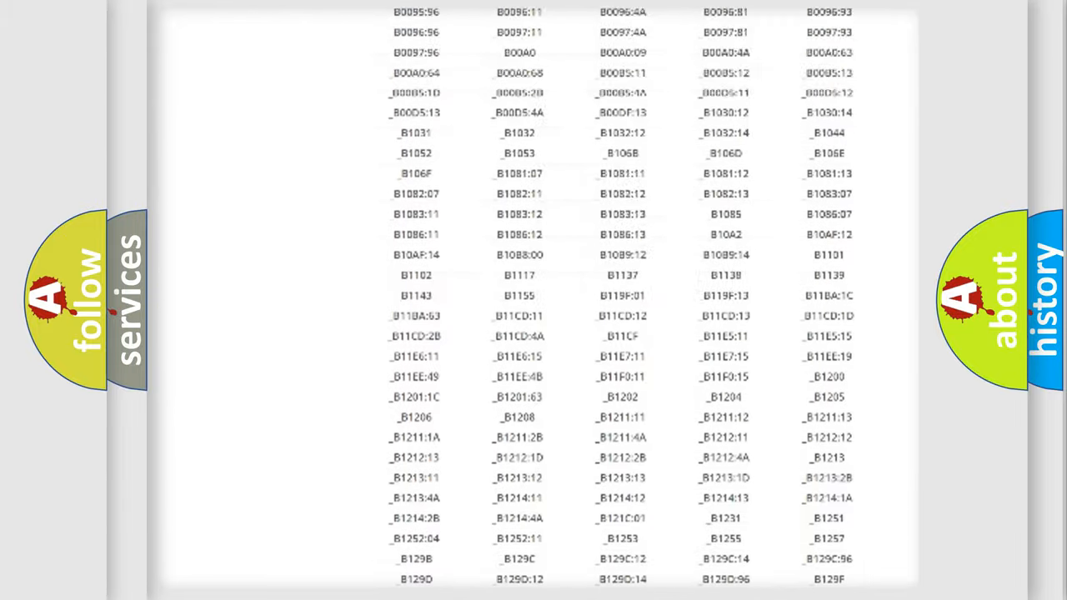
scroll(up, 3)
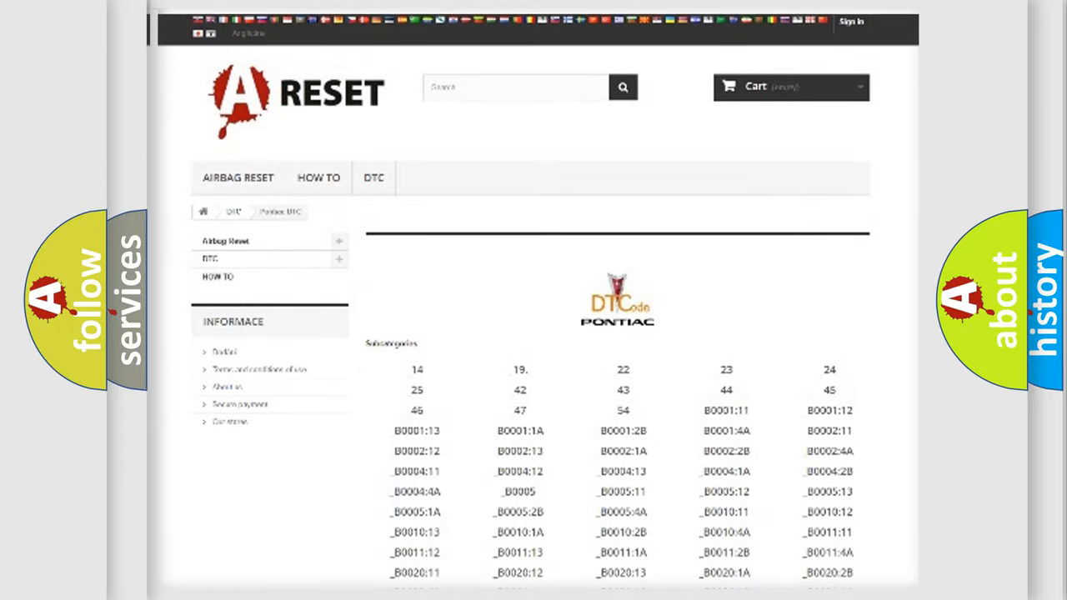